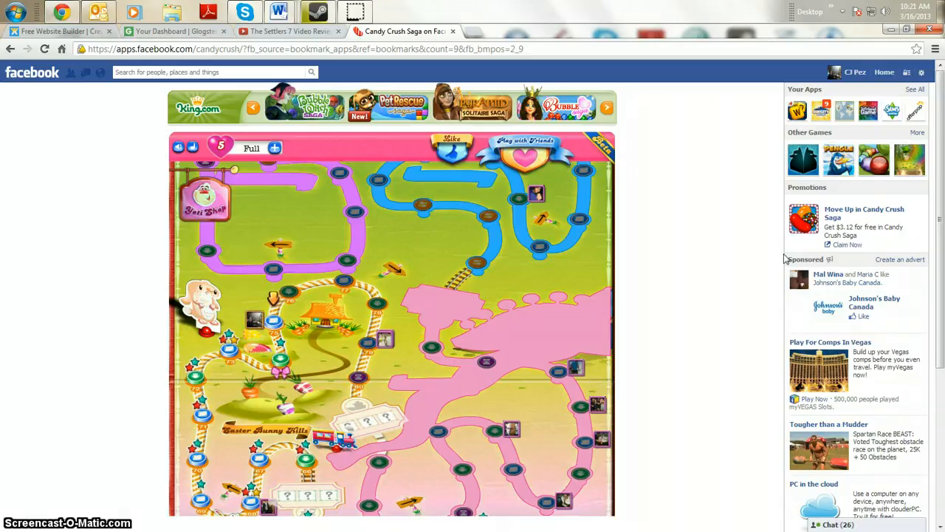
pyautogui.moveTo(777, 121)
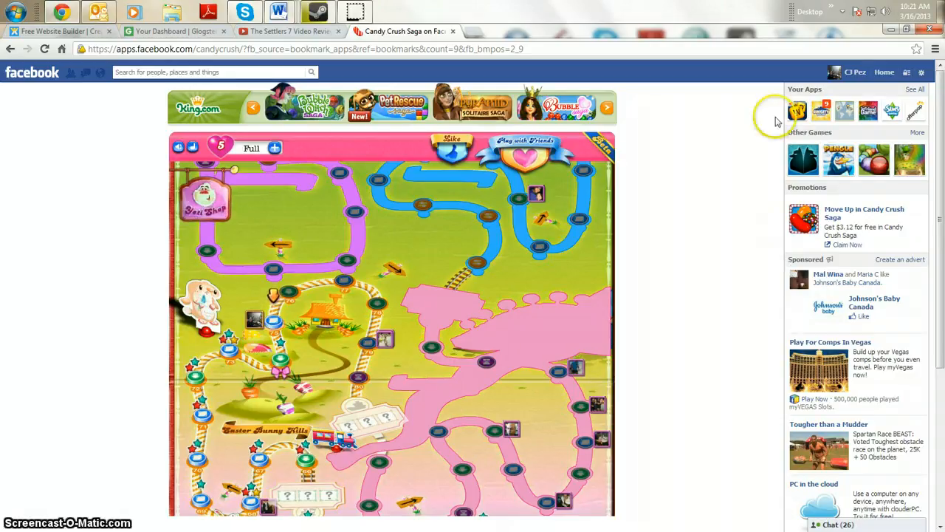
pyautogui.moveTo(314, 303)
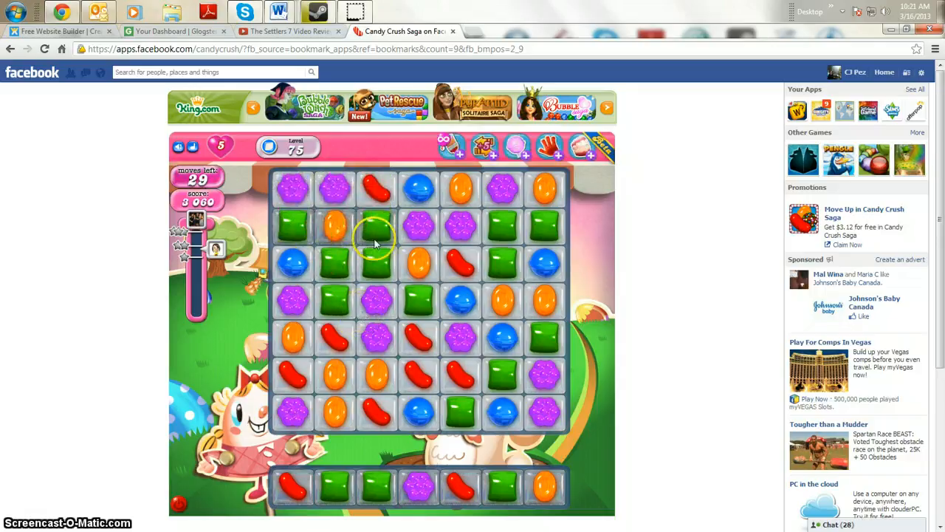
# Swap candies on level 75 to make matches, reaching 31,720 points with 22 moves left.
pyautogui.click(376, 236)
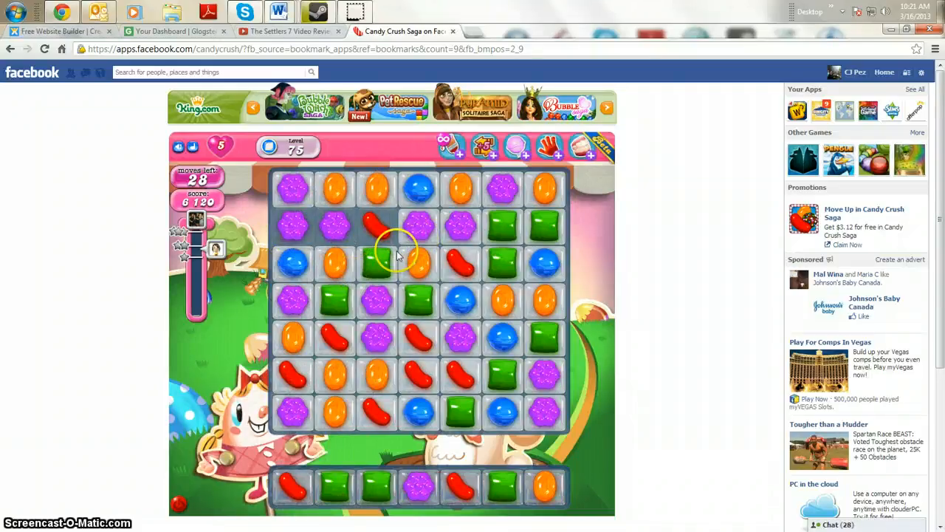
pyautogui.click(398, 255)
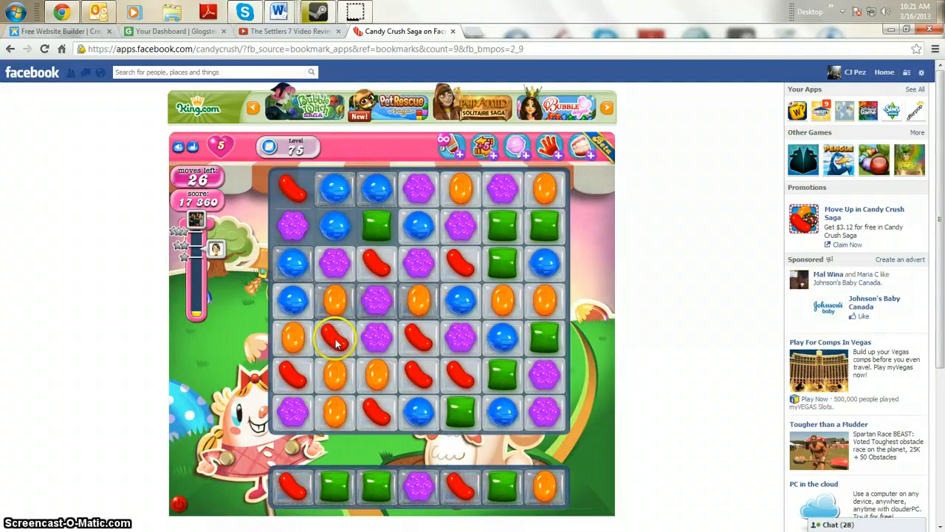
pyautogui.moveTo(340, 262)
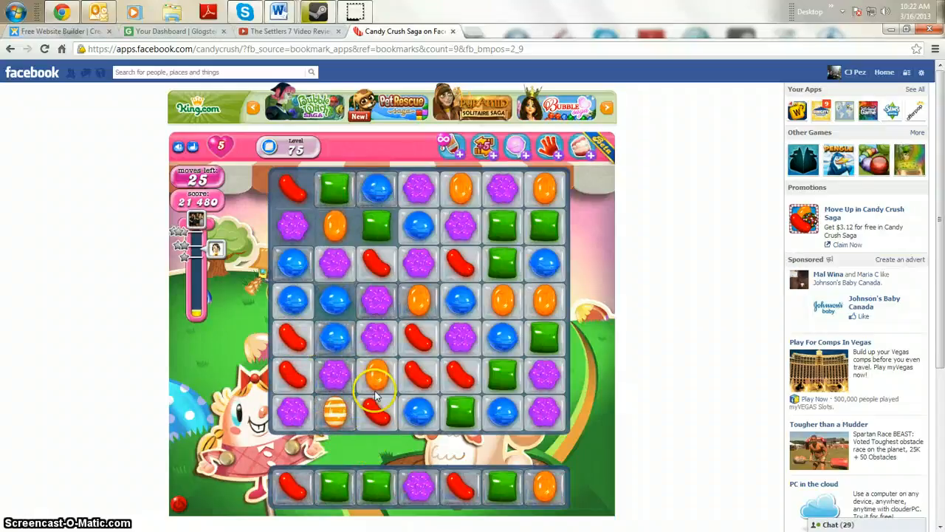
pyautogui.click(376, 396)
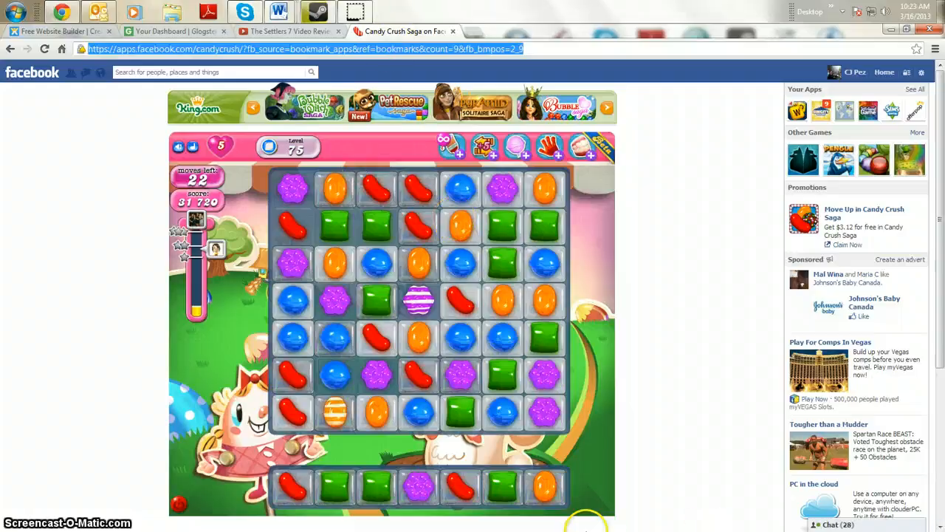
# Search Google for 'free tetris' and follow the freetetris.org result.
pyautogui.write('free t')
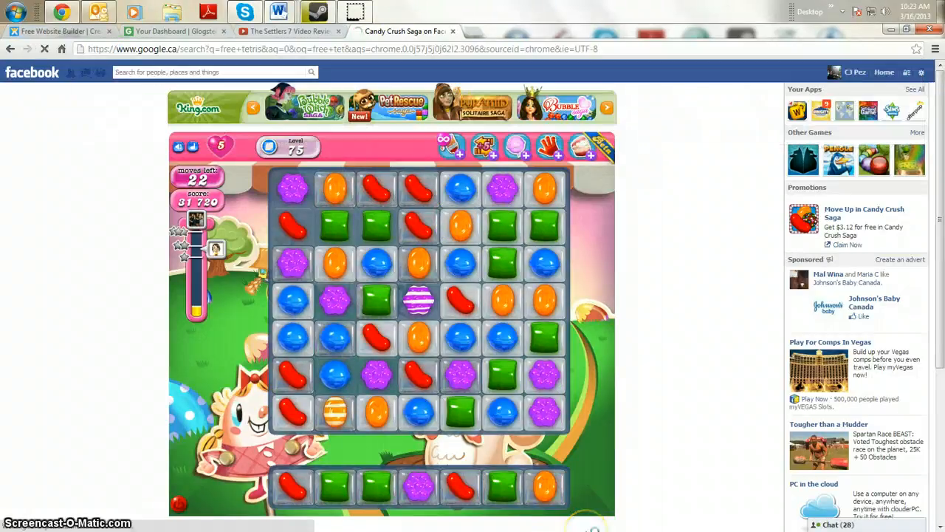
pyautogui.click(405, 31)
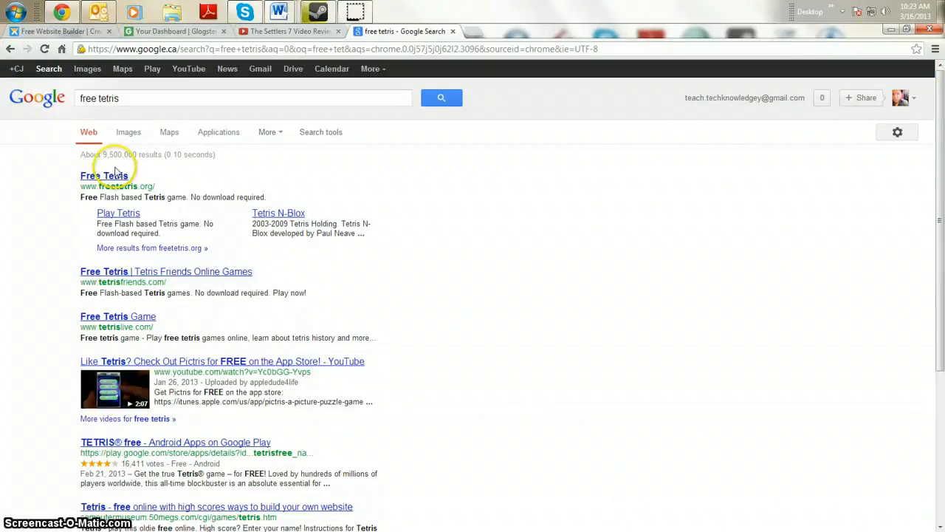
pyautogui.click(103, 175)
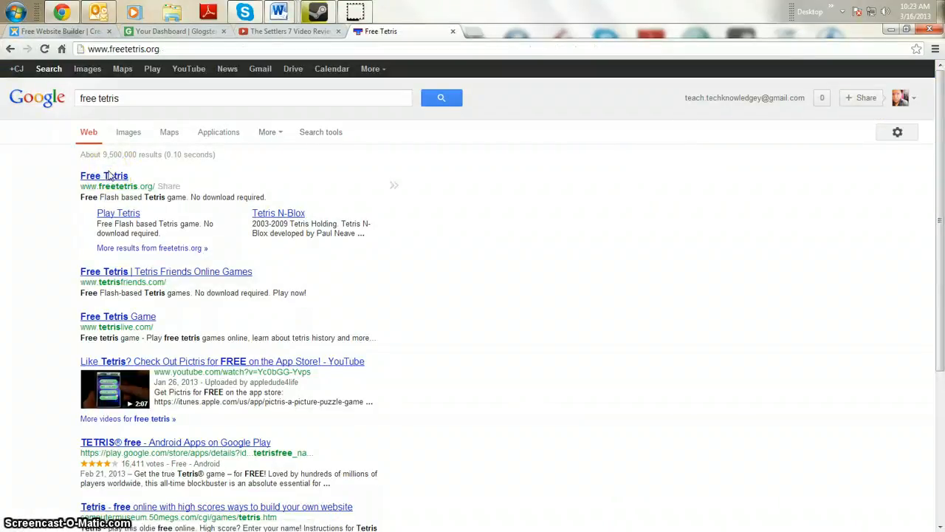
# Enter freetetris.org to reach the Tetris N-Blox level chooser at level 1.
pyautogui.click(104, 175)
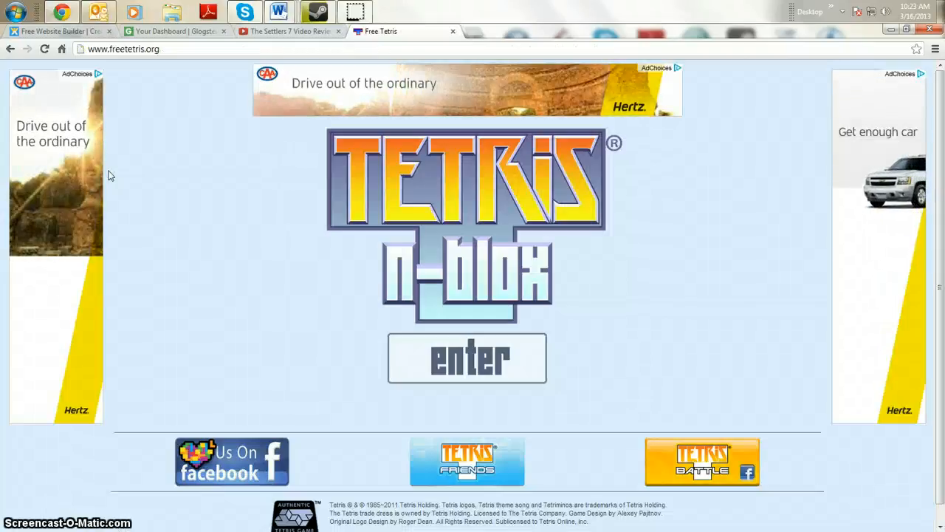
pyautogui.click(466, 359)
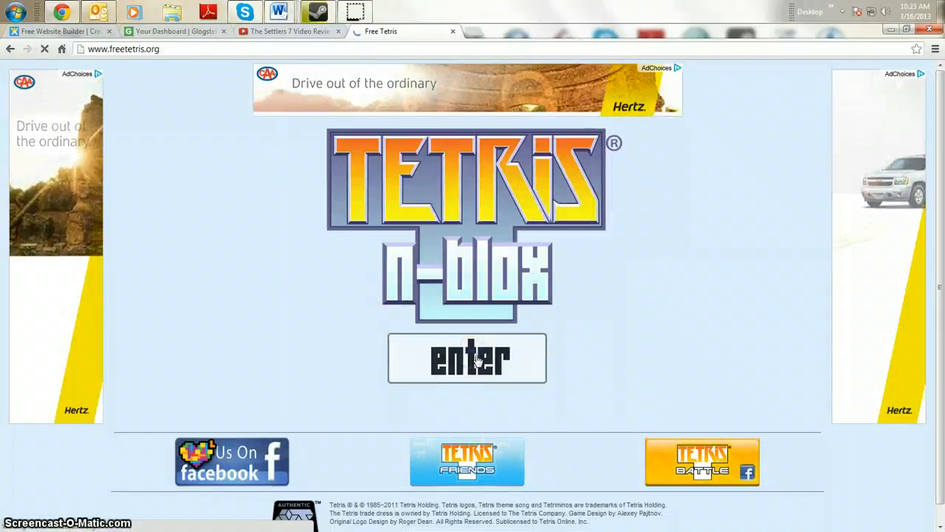
pyautogui.click(467, 358)
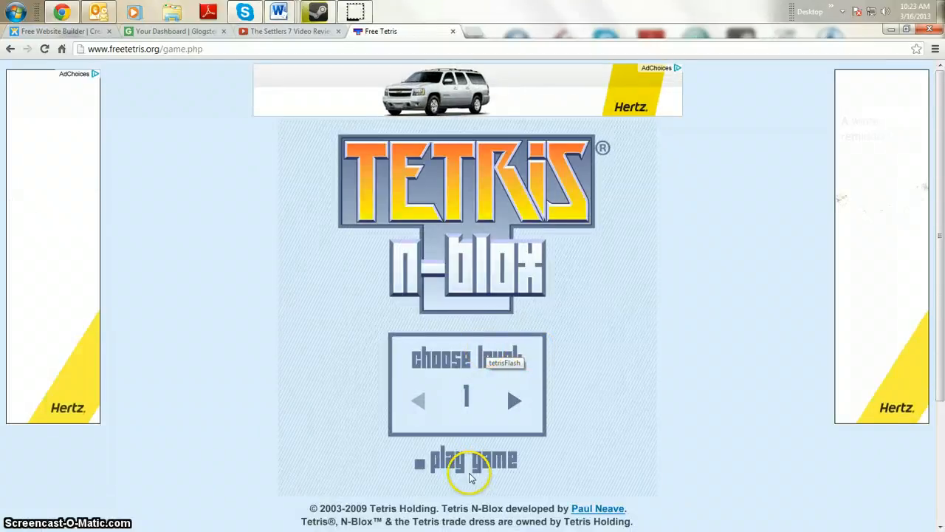
# Start a level 1 Tetris round and play to game over, scoring 186.
pyautogui.click(473, 458)
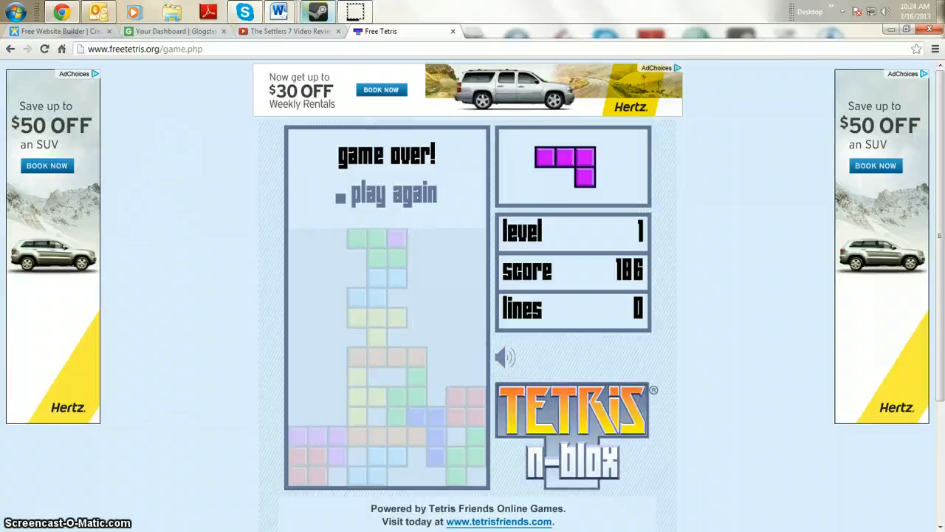
# Bring Steam forward, select Portal: First Slice in the Library and launch it.
pyautogui.click(318, 11)
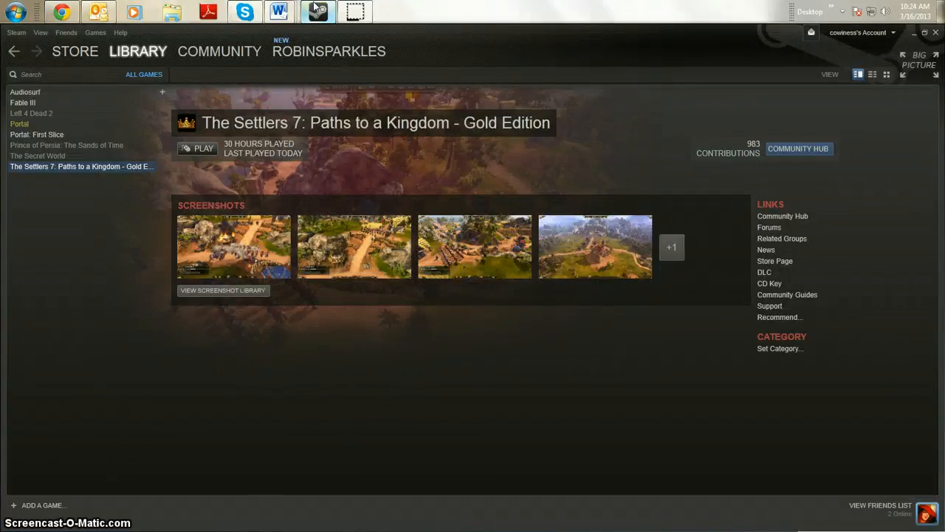
pyautogui.click(37, 135)
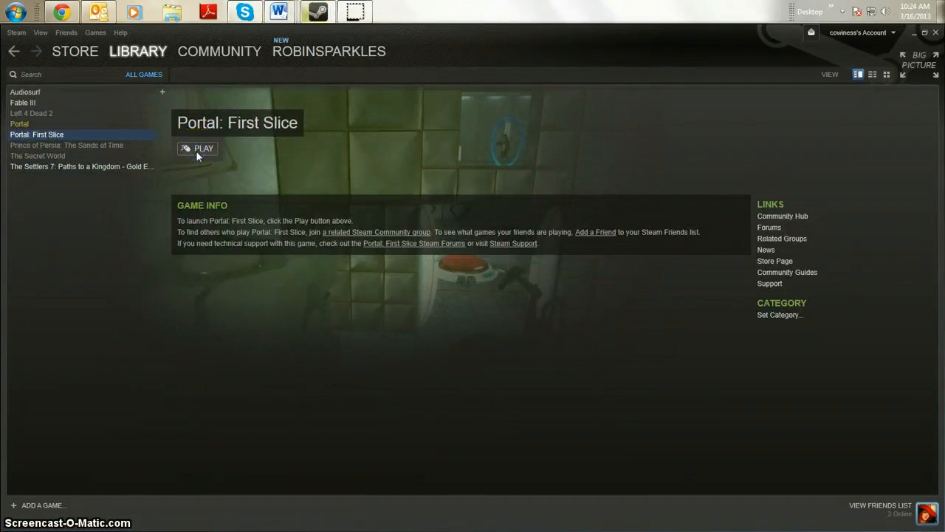
pyautogui.click(197, 148)
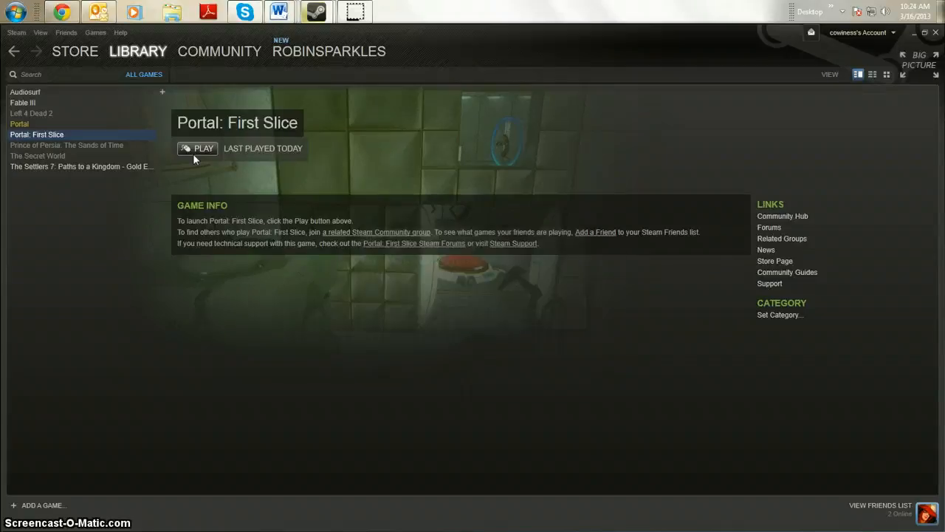
pyautogui.click(198, 148)
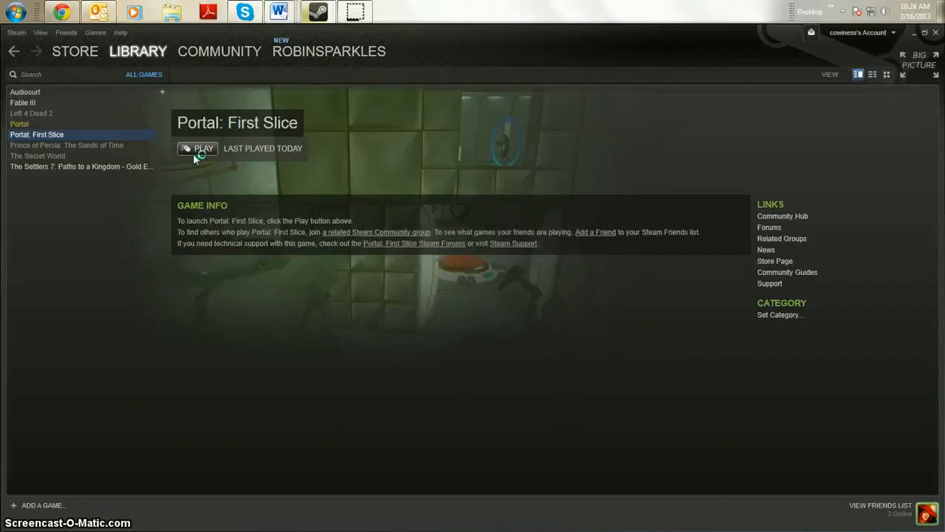